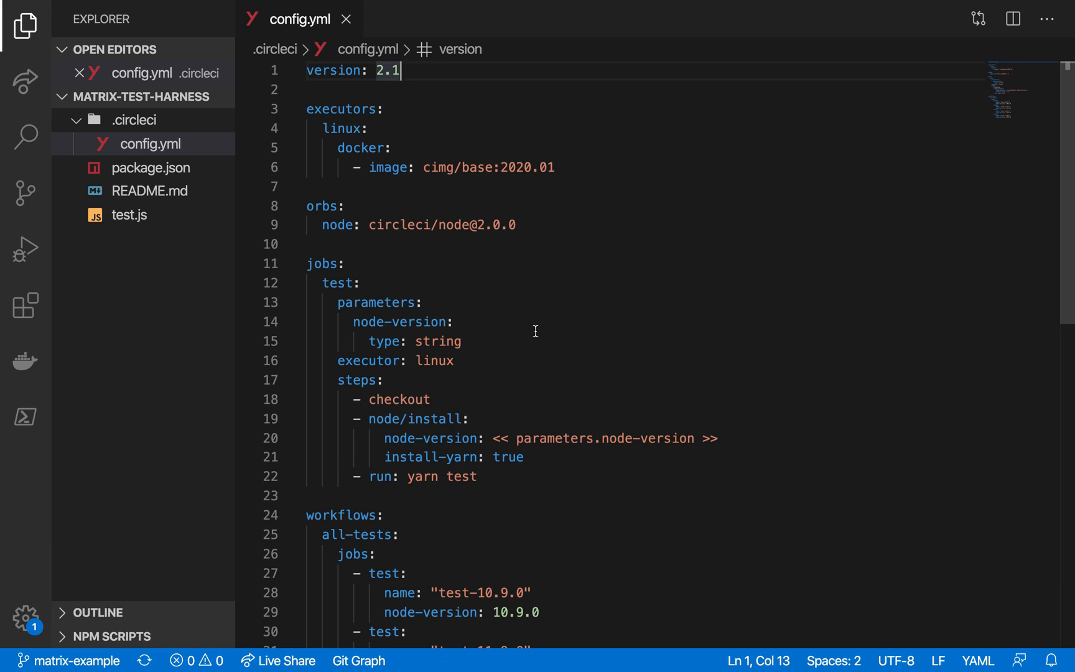
{"action": "mouse_move", "coordinate": [554, 298]}
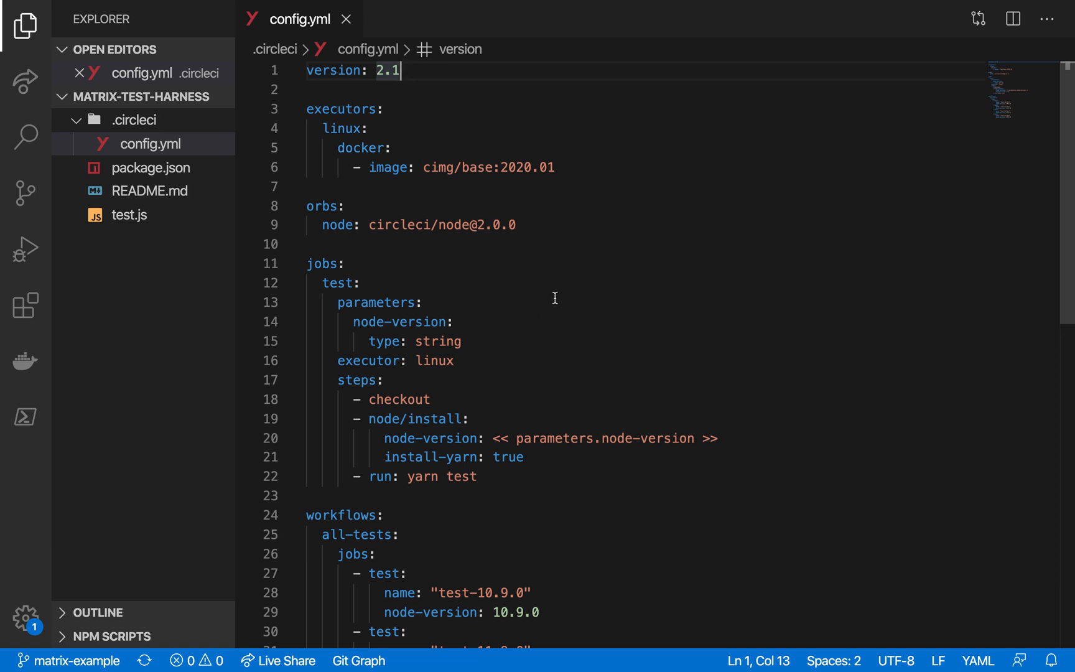
- Review the existing config.yml test jobs before checking the build results
{"action": "scroll", "scroll_direction": "down", "scroll_amount": 3}
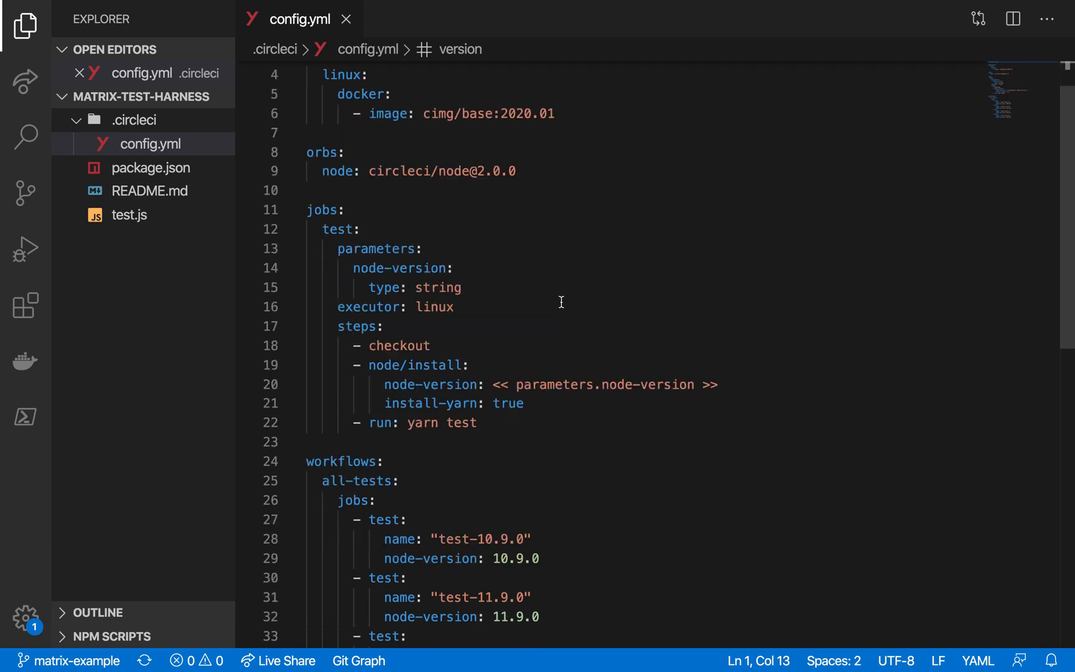
{"action": "scroll", "scroll_direction": "down", "scroll_amount": 3}
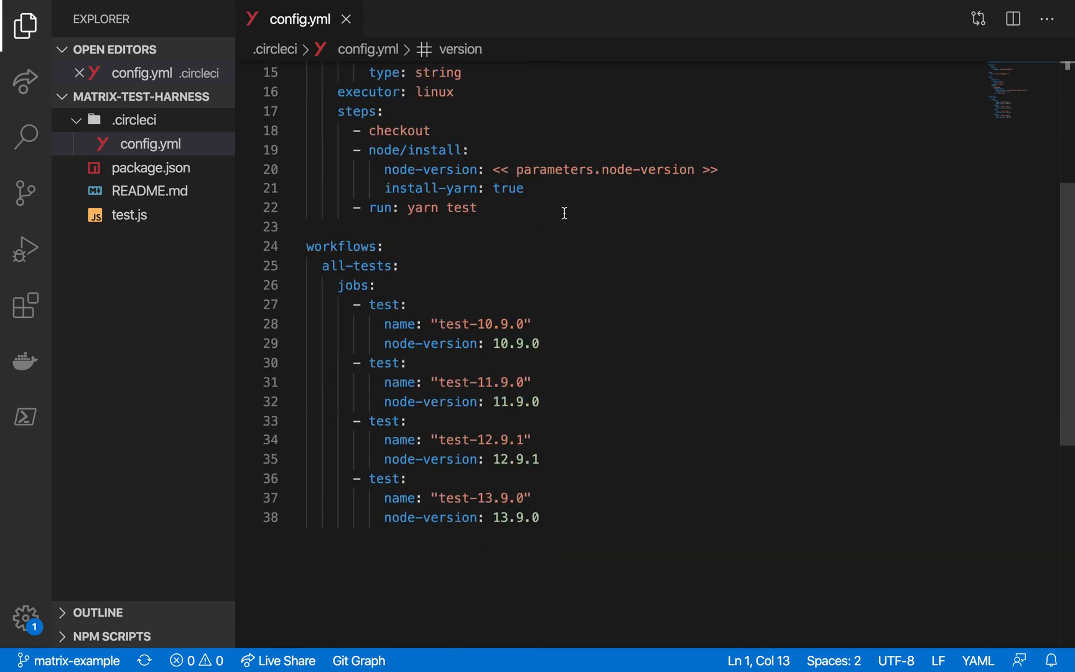
{"action": "double_click", "coordinate": [425, 208]}
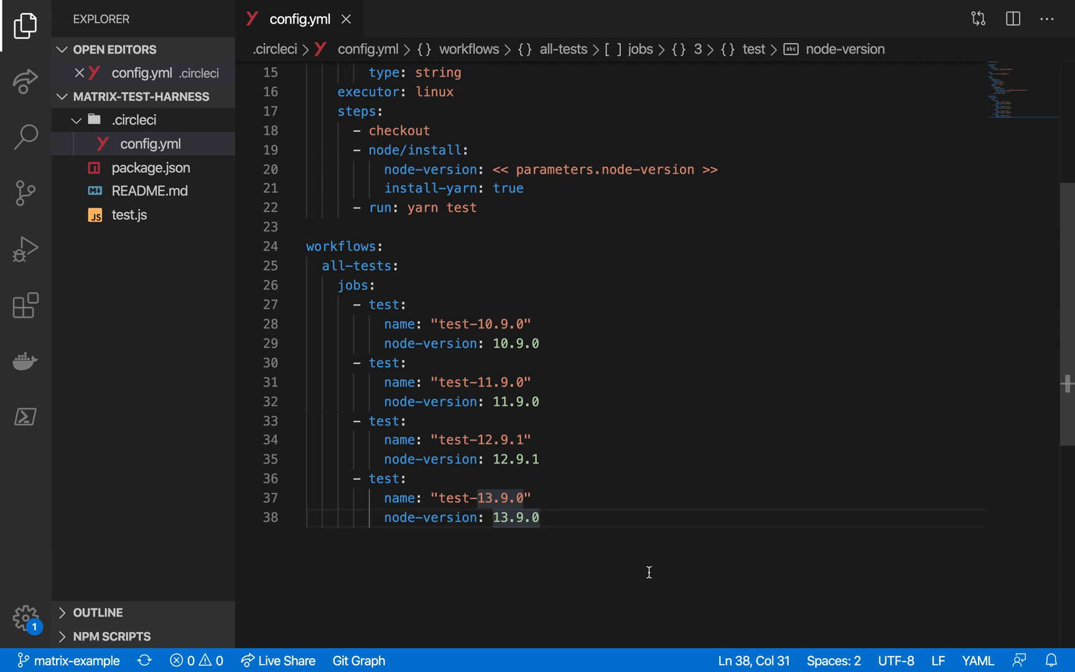
{"action": "scroll", "scroll_direction": "up", "scroll_amount": 3}
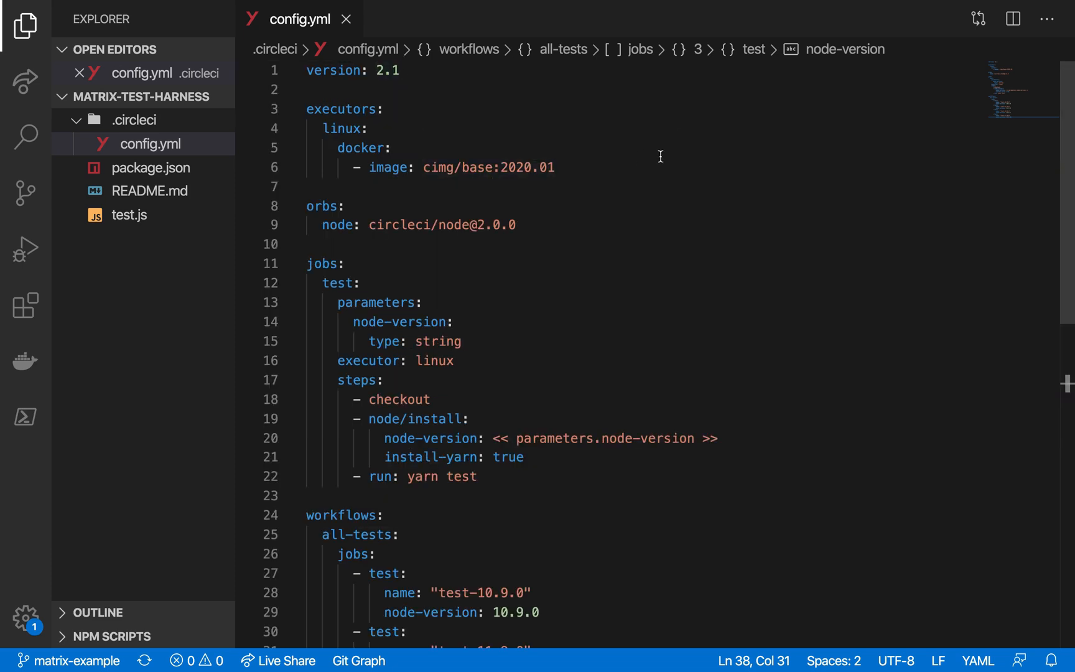
{"action": "mouse_move", "coordinate": [616, 290]}
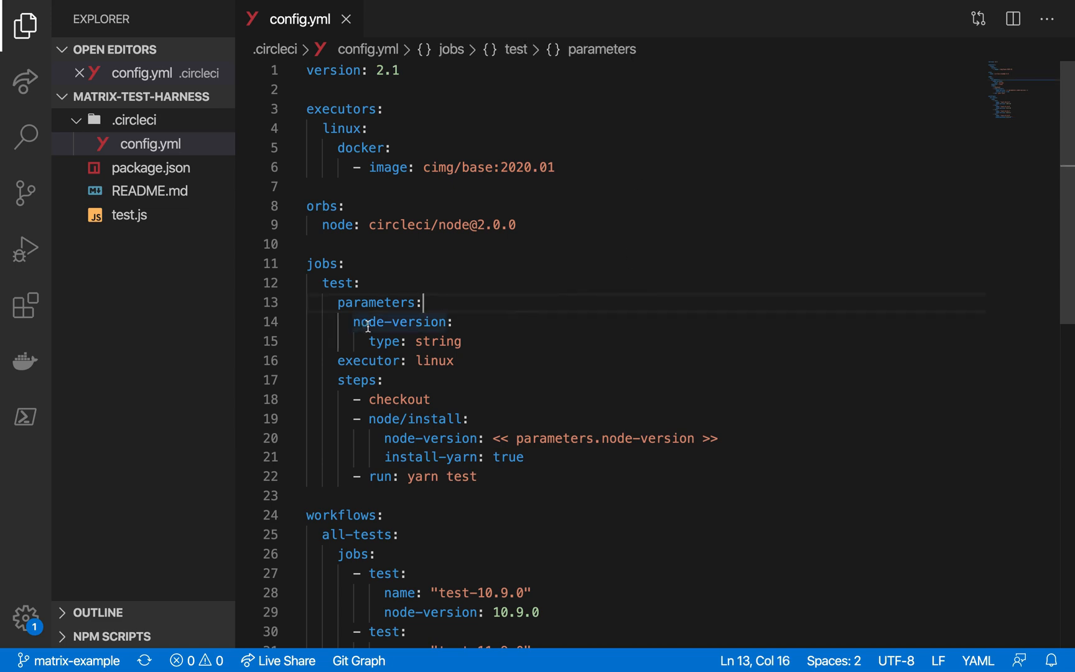
{"action": "mouse_move", "coordinate": [506, 325]}
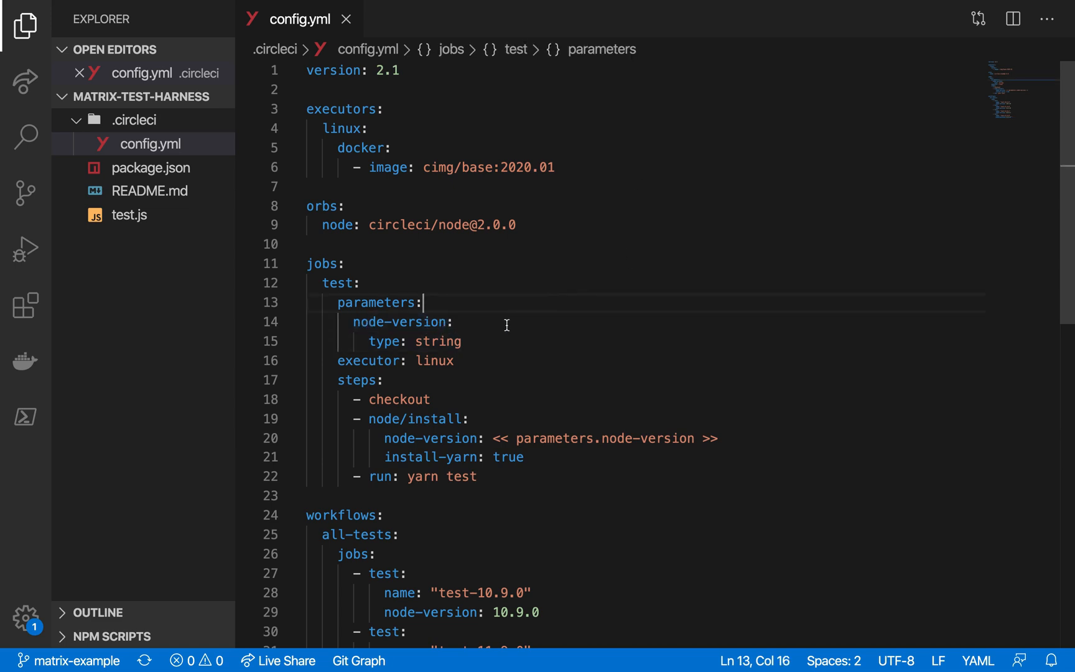
{"action": "mouse_move", "coordinate": [476, 367]}
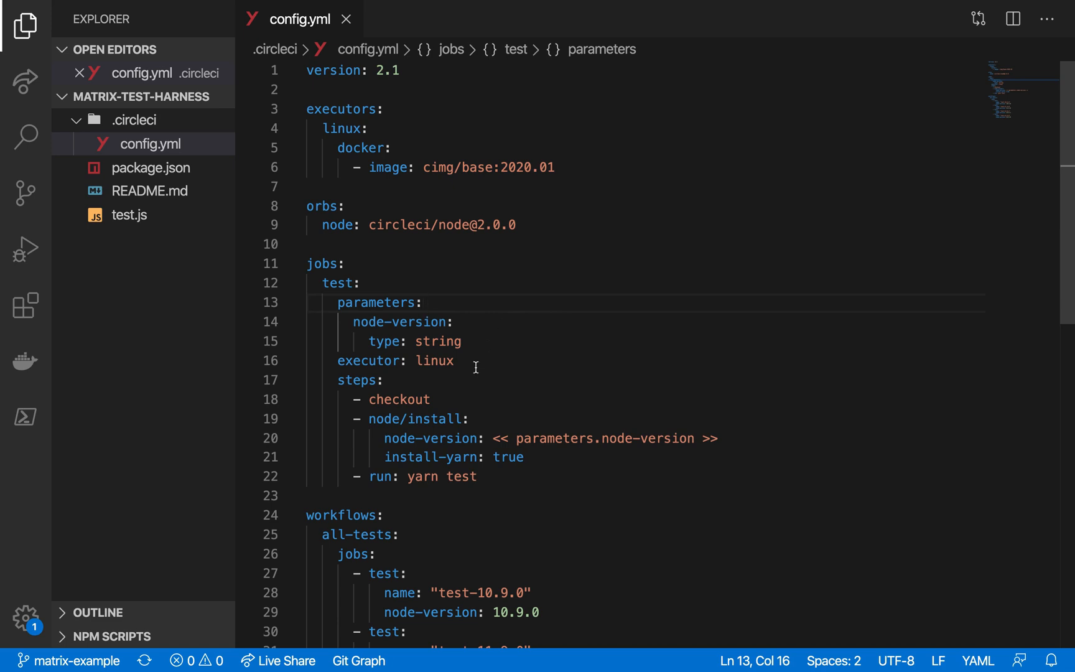
{"action": "left_click", "coordinate": [423, 302]}
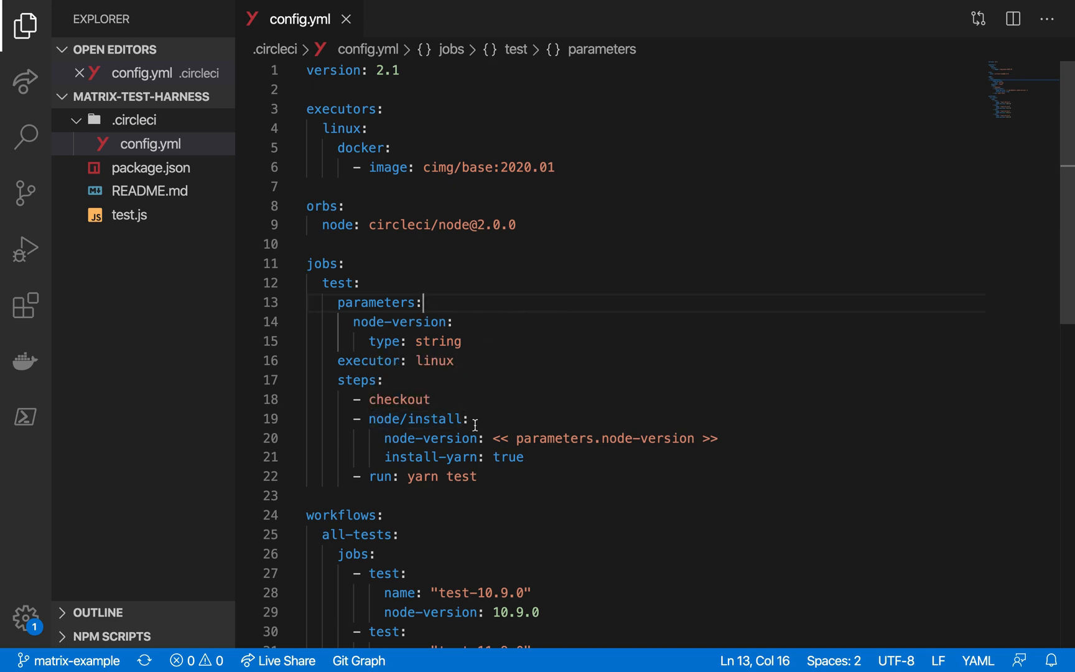
{"action": "scroll", "scroll_direction": "down", "scroll_amount": 3}
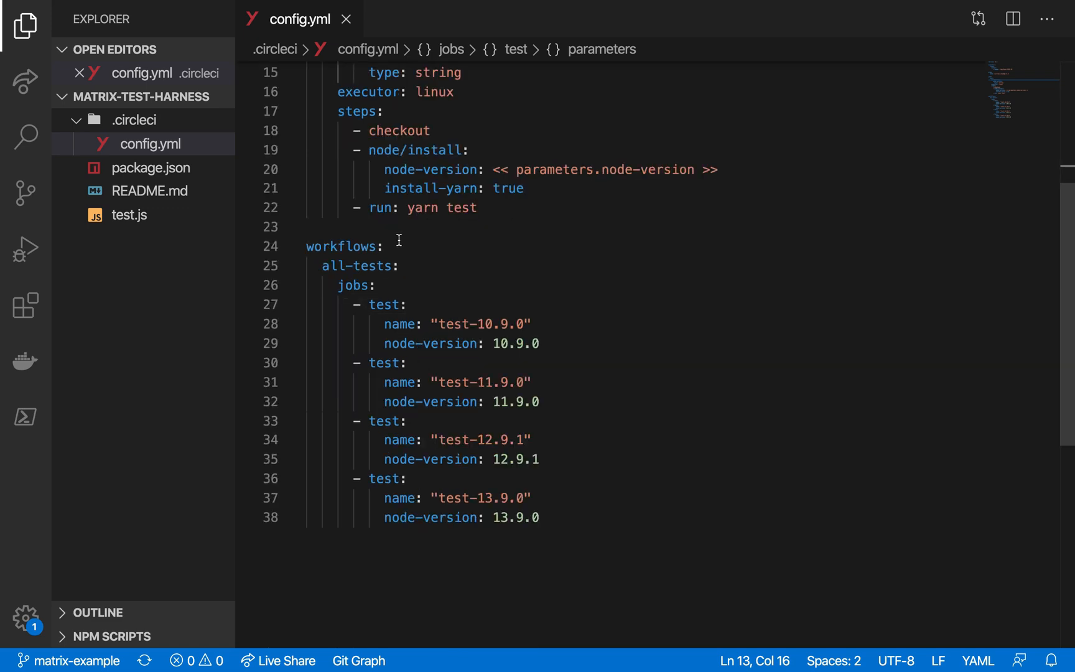
{"action": "mouse_move", "coordinate": [462, 458]}
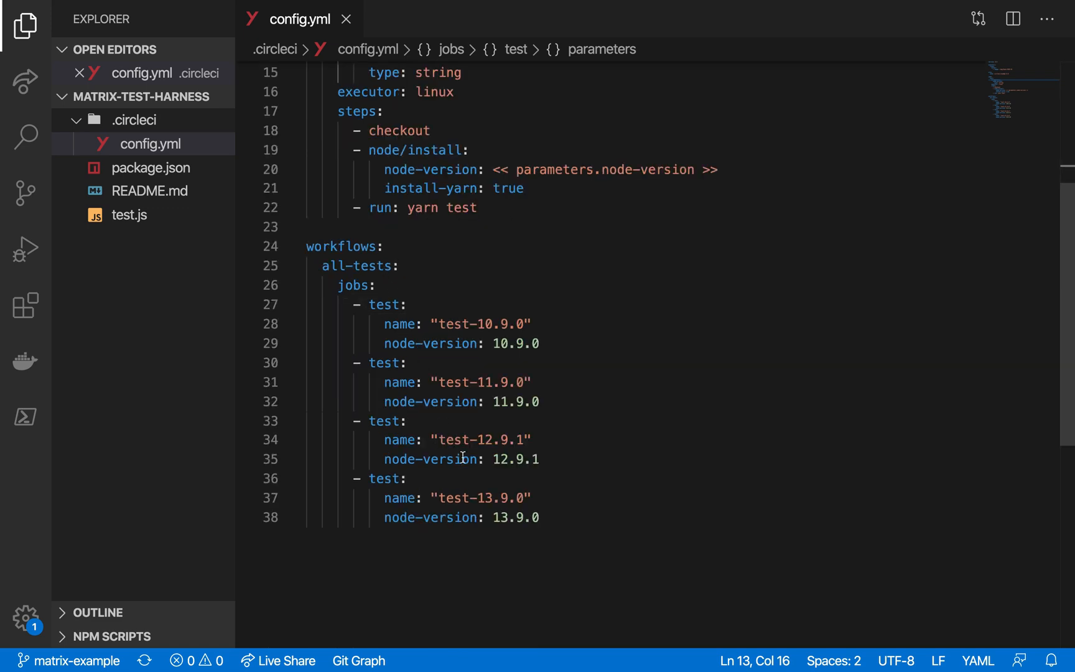
{"action": "mouse_move", "coordinate": [560, 357]}
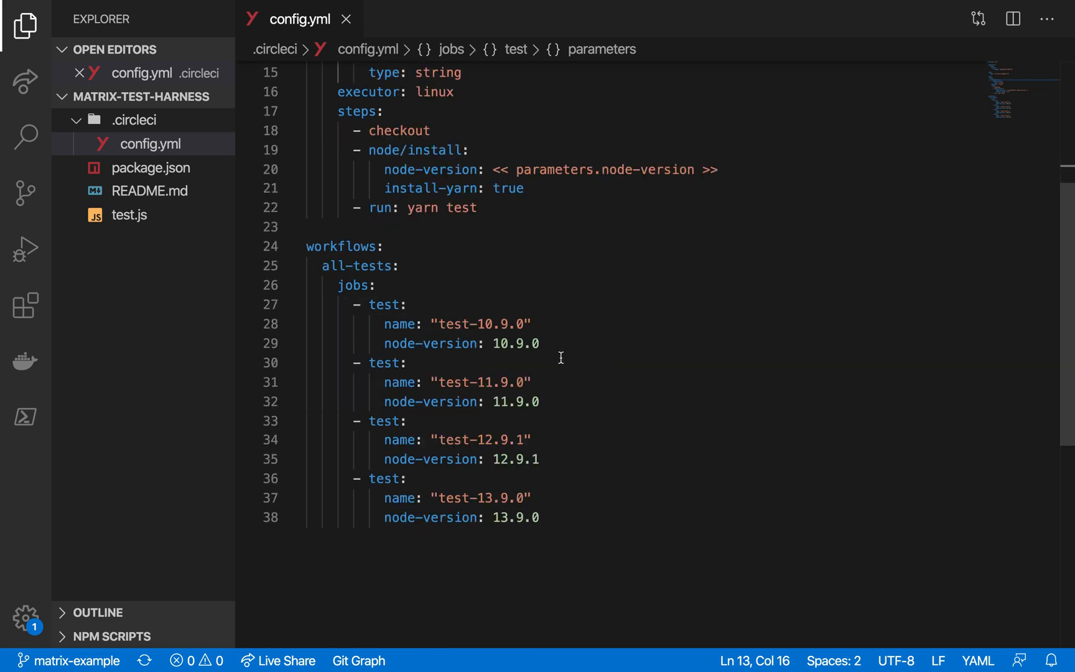
{"action": "mouse_move", "coordinate": [630, 514]}
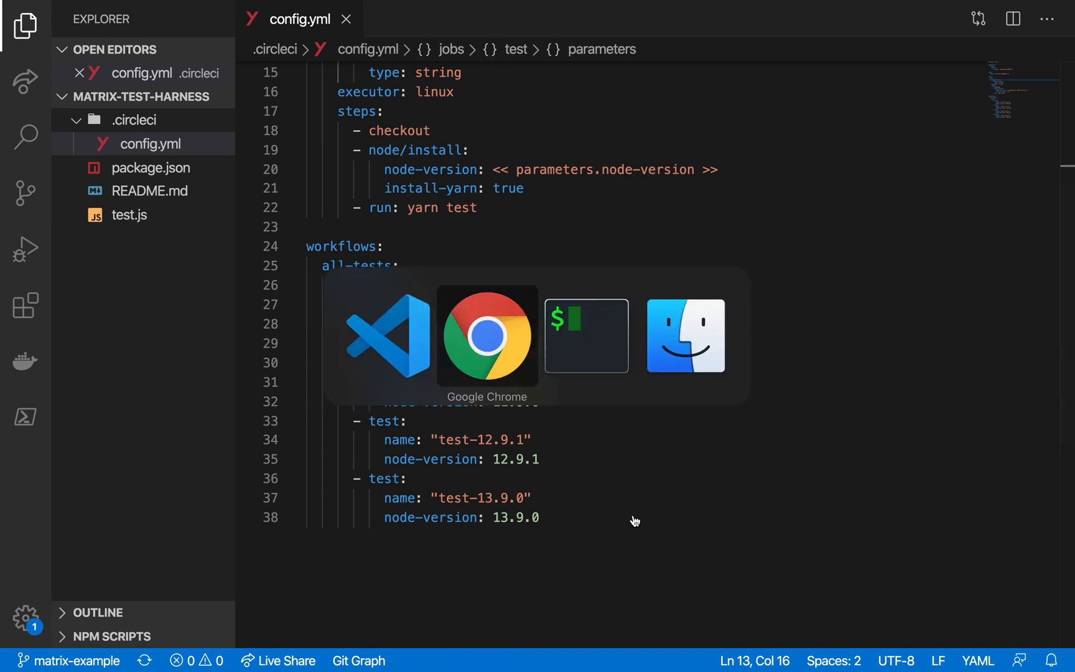
- Expand pipeline #17 on the CircleCI pipelines page to list its four successful test jobs
{"action": "left_click", "coordinate": [487, 336]}
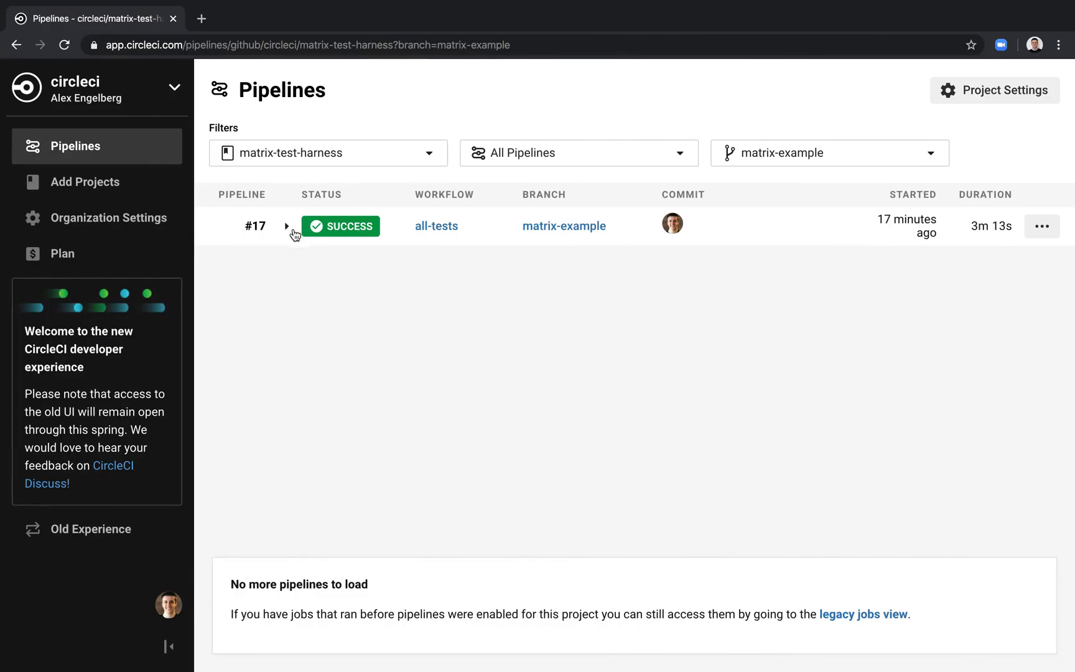
{"action": "left_click", "coordinate": [286, 226]}
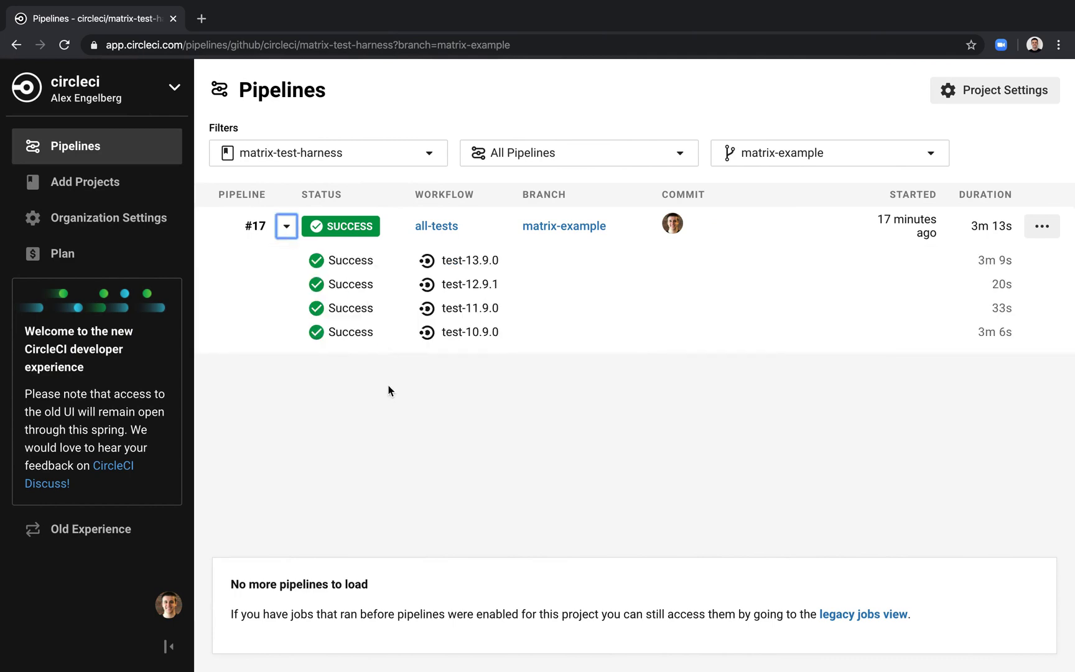
{"action": "mouse_move", "coordinate": [477, 359]}
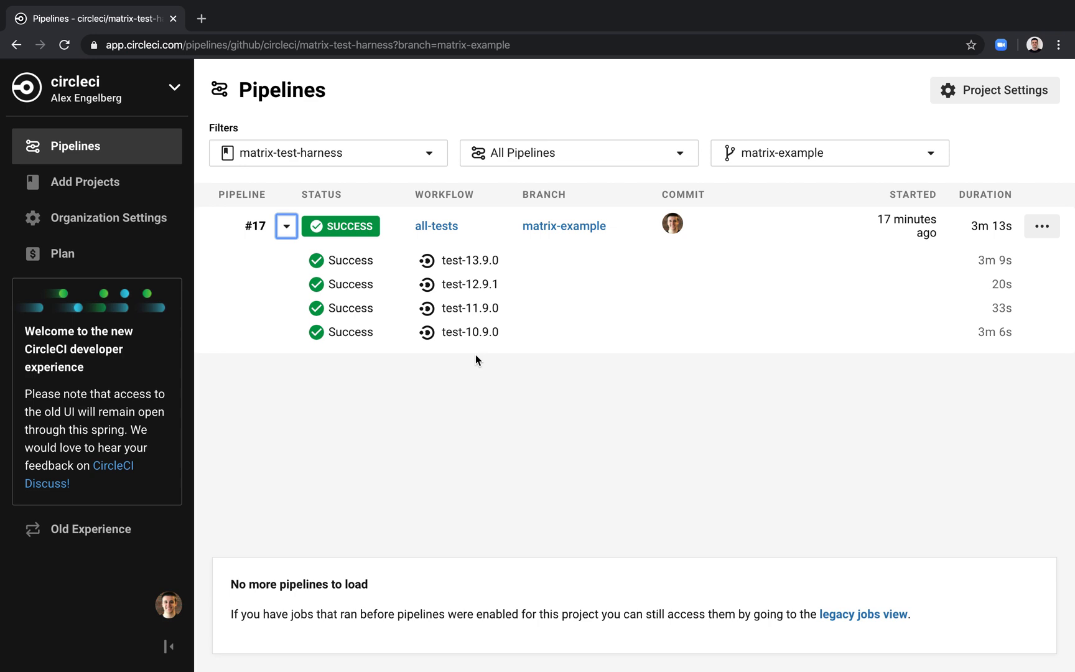
{"action": "mouse_move", "coordinate": [467, 358]}
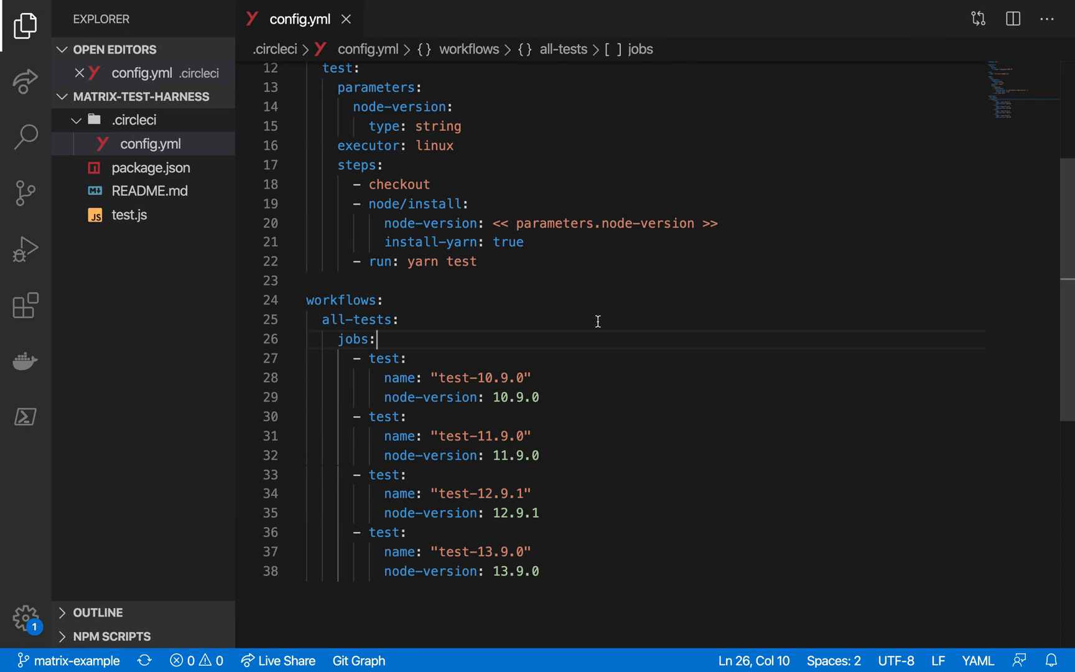
{"action": "mouse_move", "coordinate": [467, 344]}
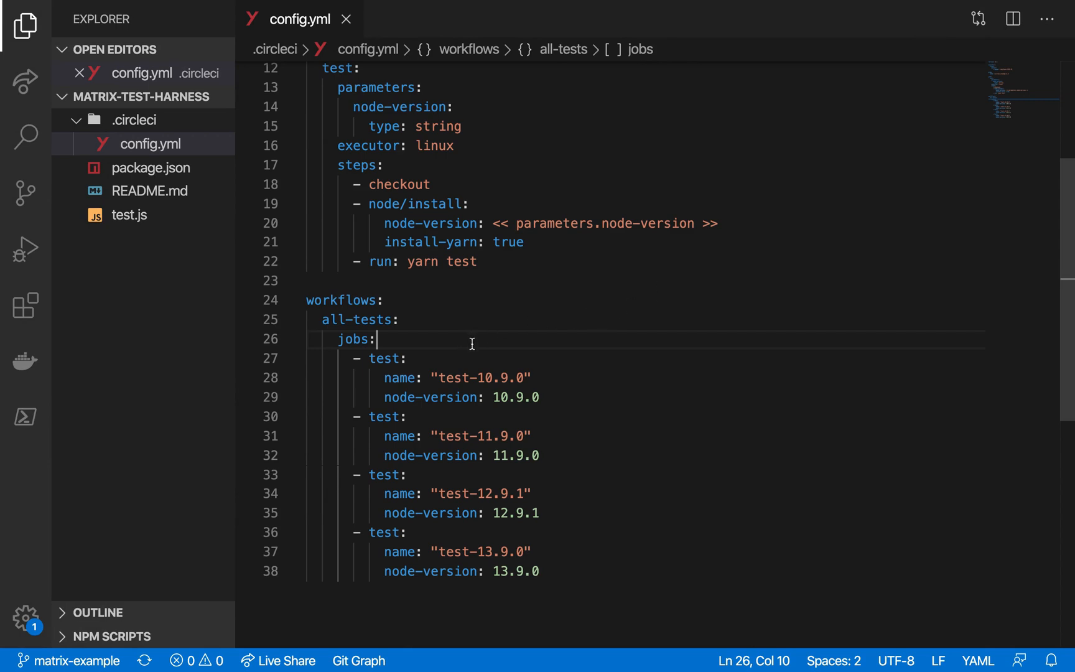
- Add '- test:' with matrix node-version list [10.9.0, 11.9.0, 12.9.1, 13.9.0] under workflow jobs
{"action": "type", "text": "- test:"}
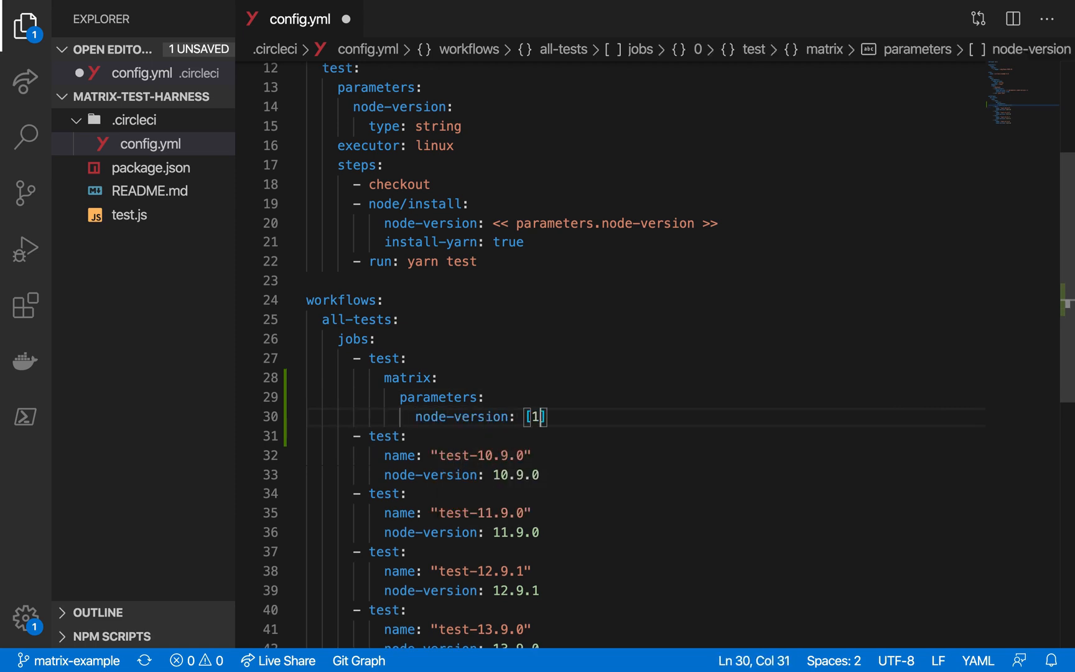
{"action": "type", "text": "0.9.0, 11."}
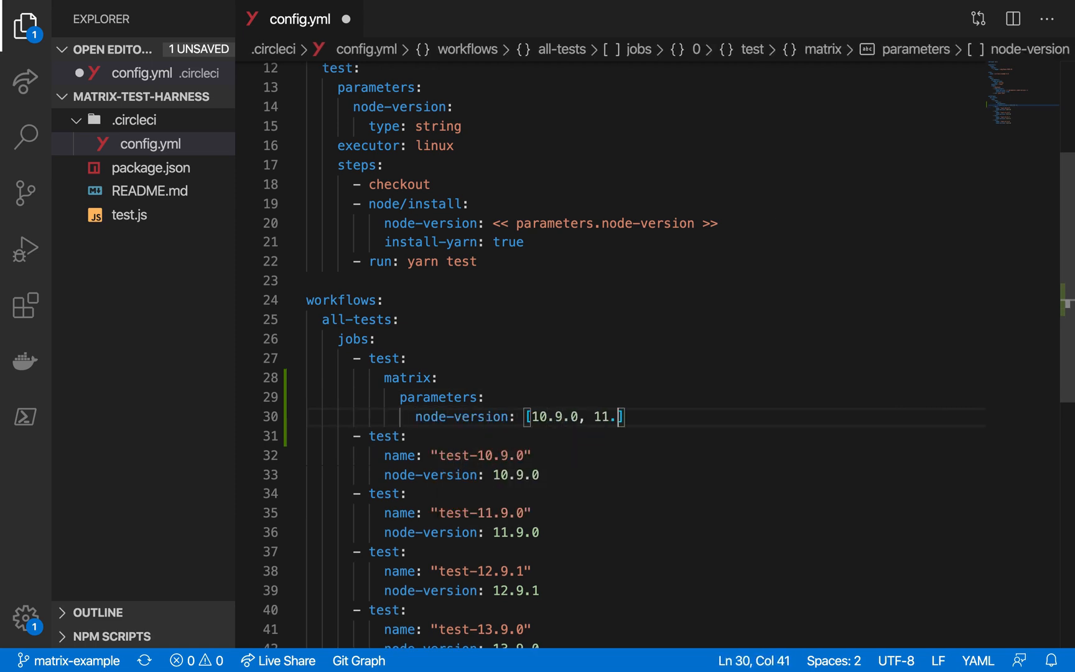
{"action": "type", "text": "9.0, 12.9.1,"}
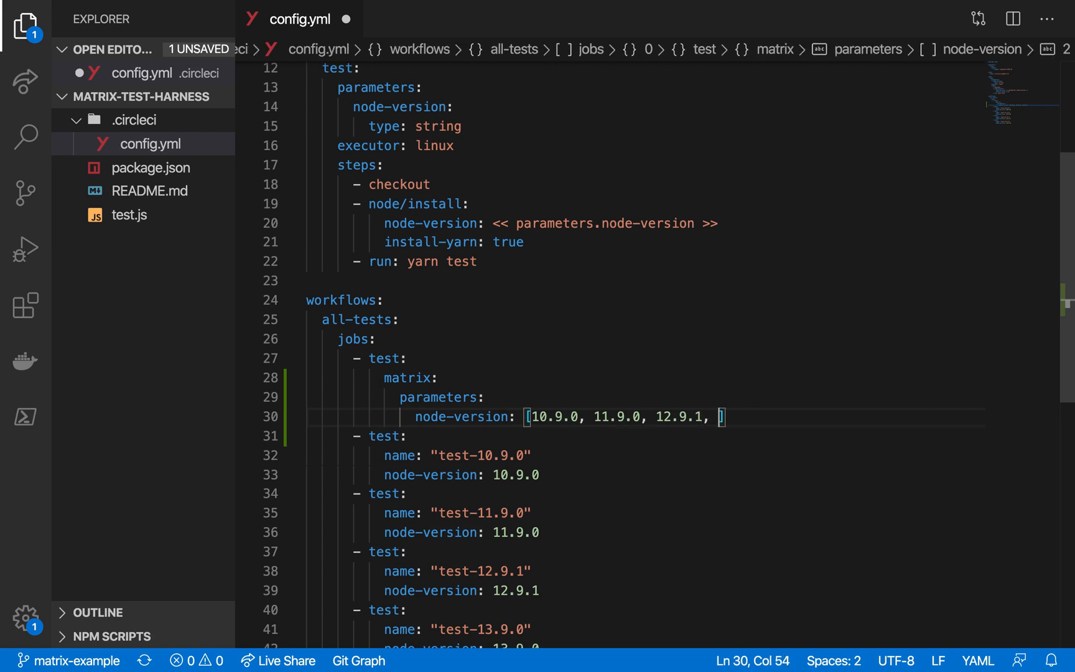
{"action": "type", "text": "13.9.0"}
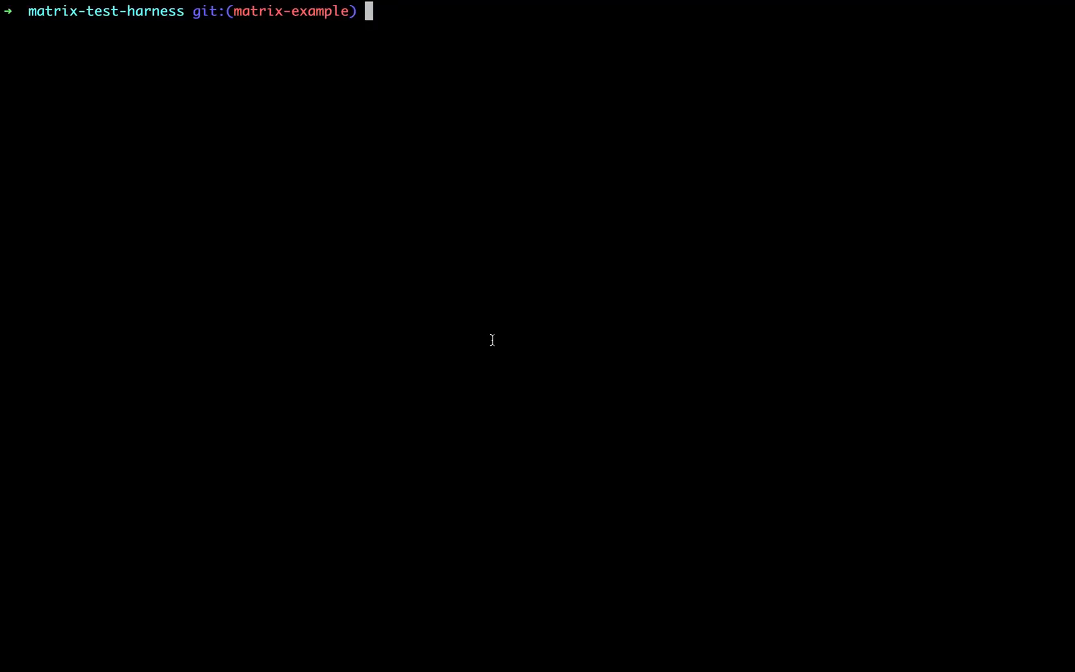
- Run git commit -am "Use matrix jobs" to commit the config change
{"action": "type", "text": "git commit -am \"&U"}
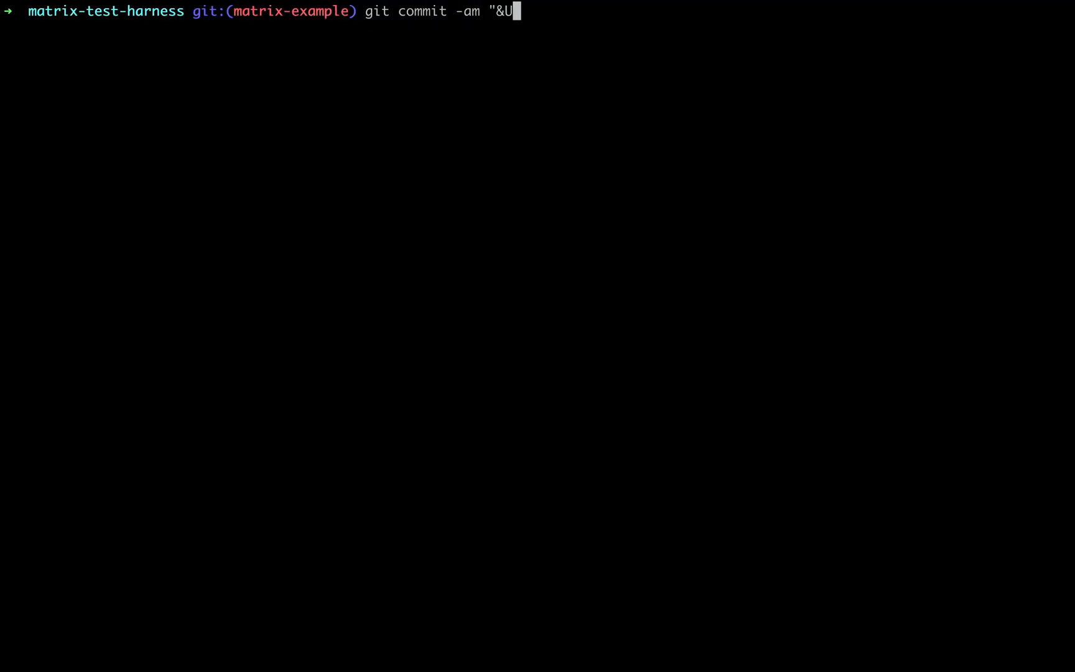
{"action": "type", "text": "se matrix jobs"}
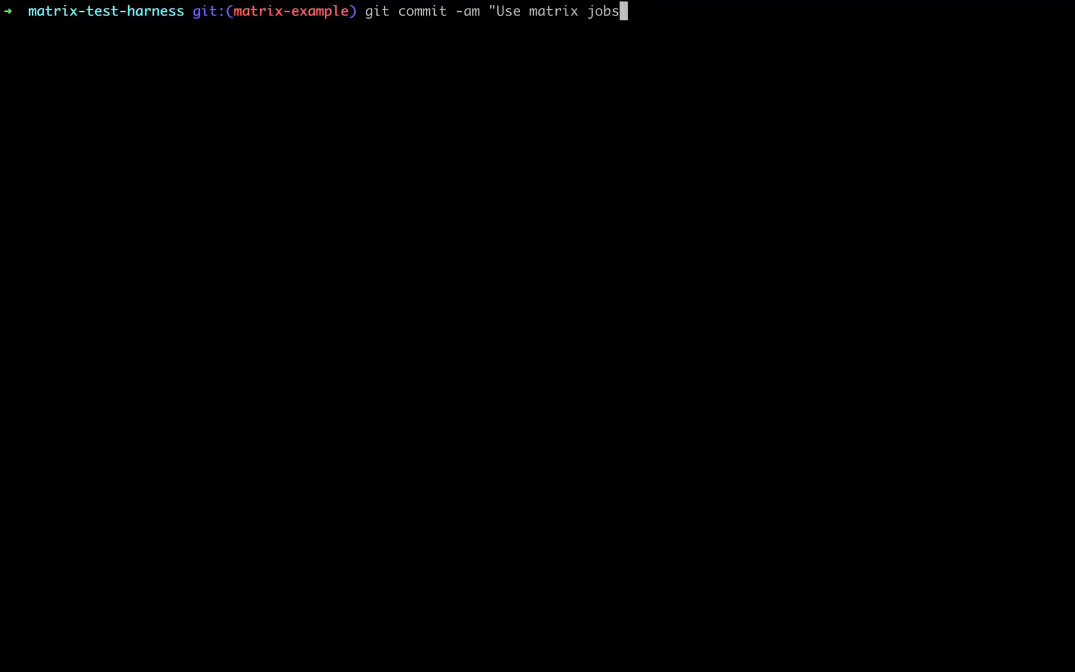
{"action": "key", "text": "Return"}
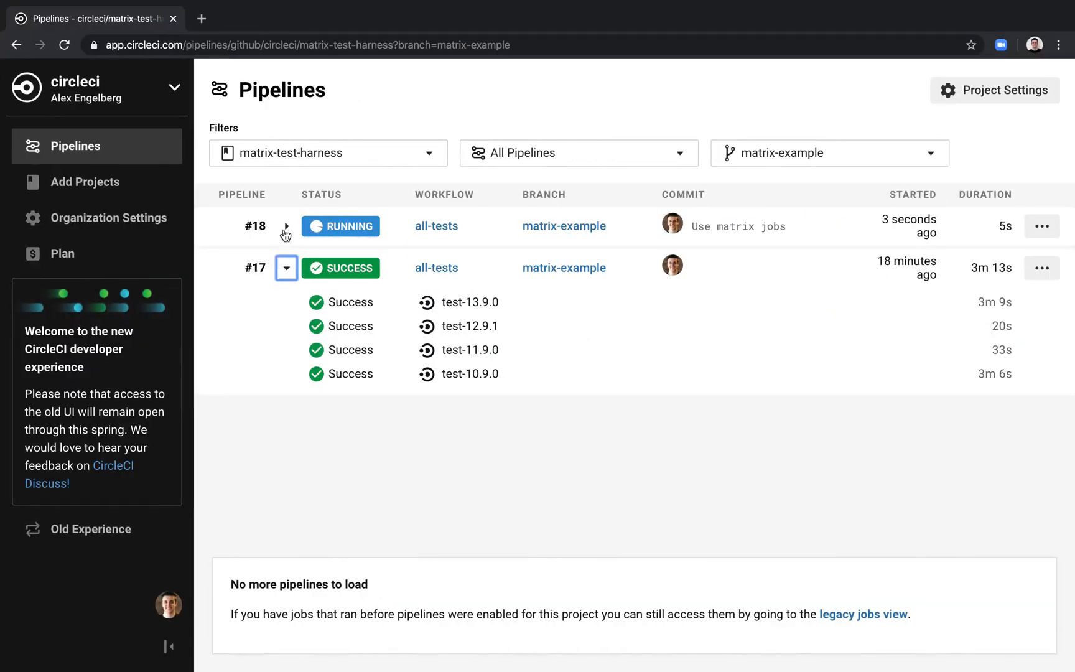
- Expand pipeline #18 to list the jobs from the Use matrix jobs commit
{"action": "left_click", "coordinate": [286, 226]}
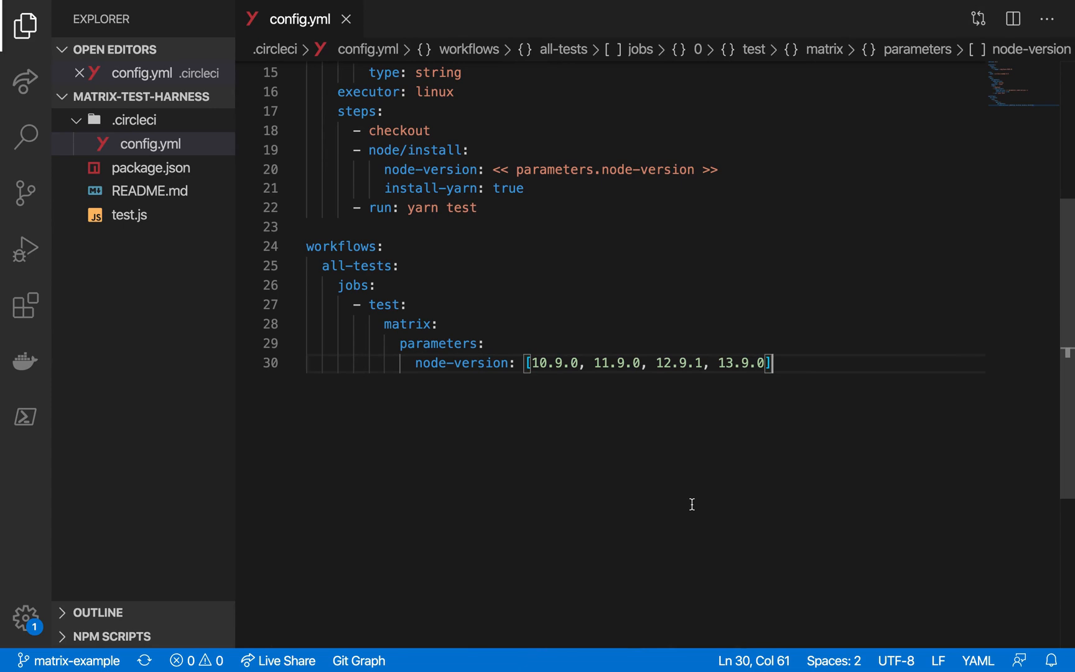
- Add a mac executor with macos: xcode: 11.4 under executors and save config.yml
{"action": "scroll", "scroll_direction": "up", "scroll_amount": 3}
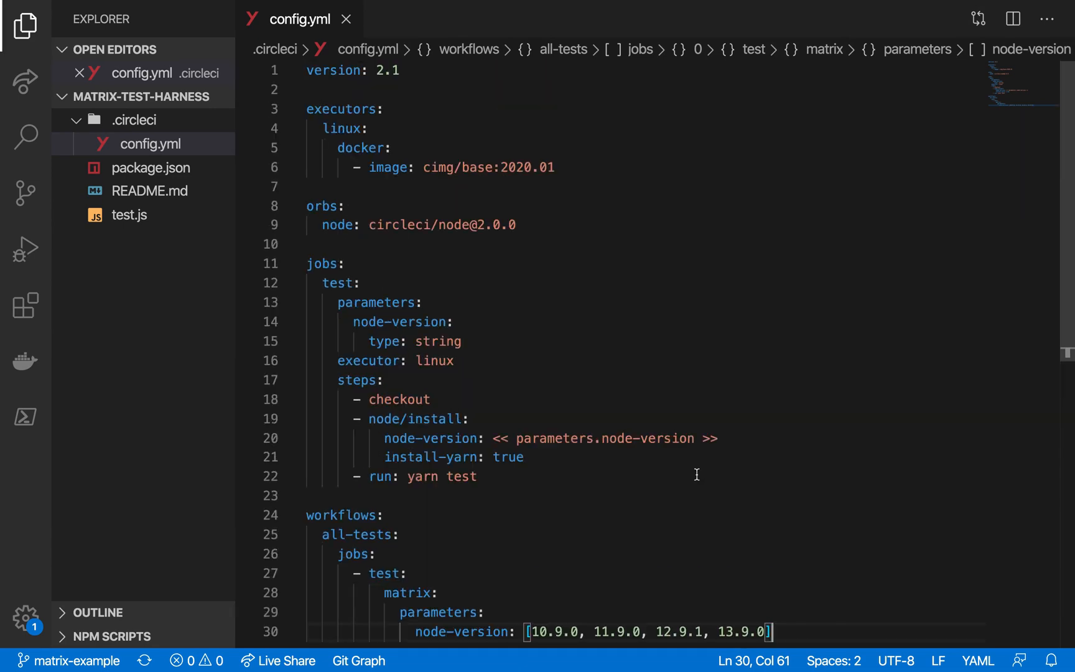
{"action": "mouse_move", "coordinate": [433, 111]}
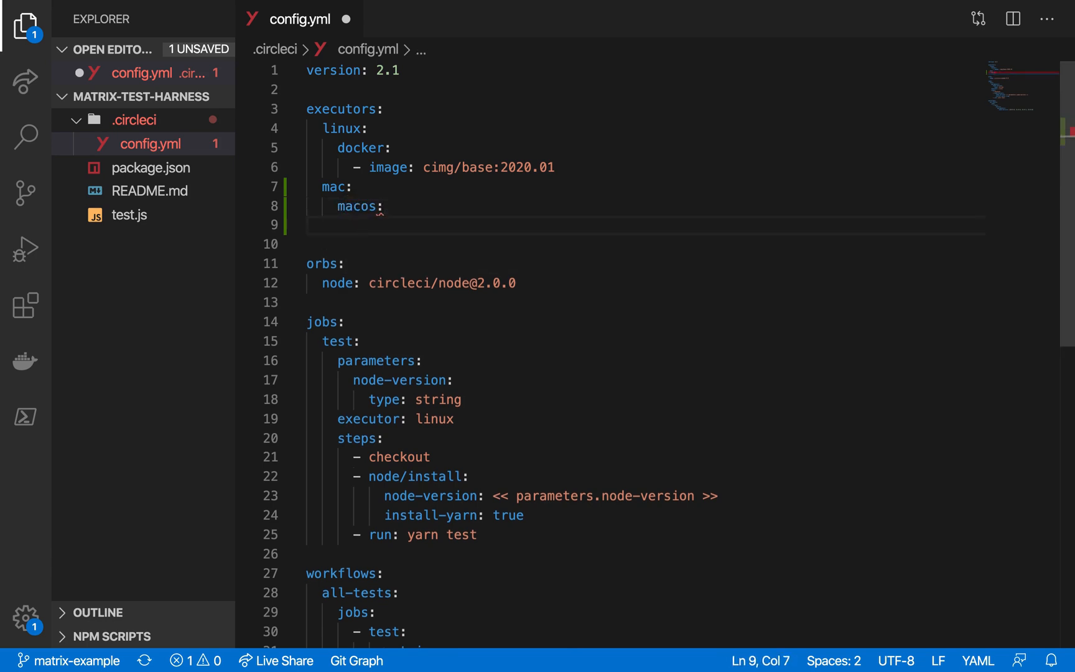
{"action": "type", "text": "xcod"}
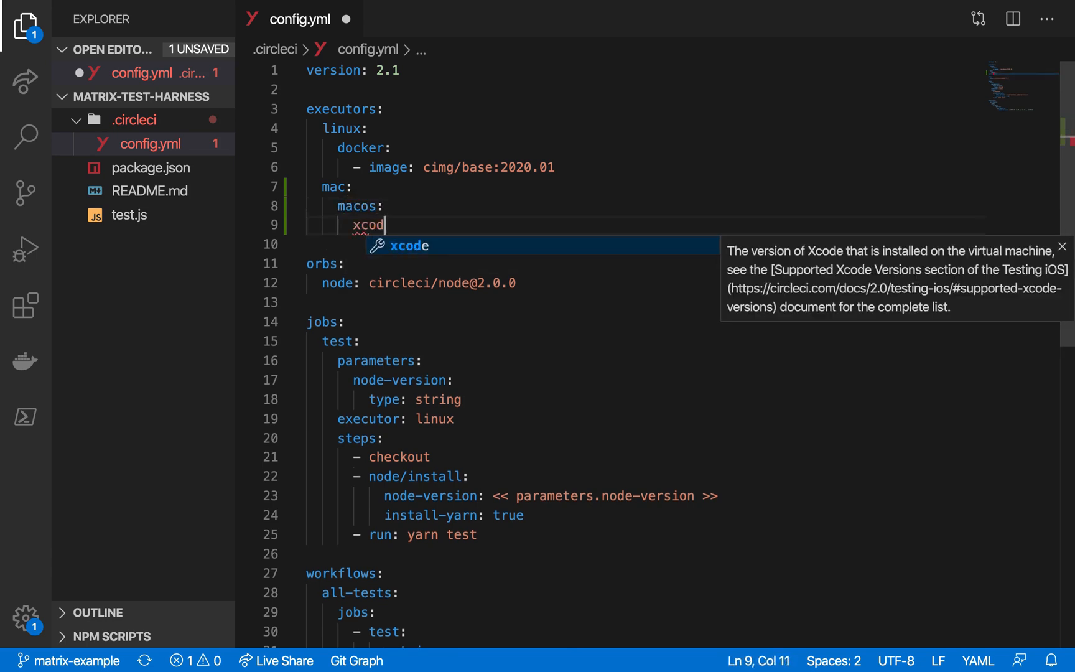
{"action": "type", "text": ": 11.4"}
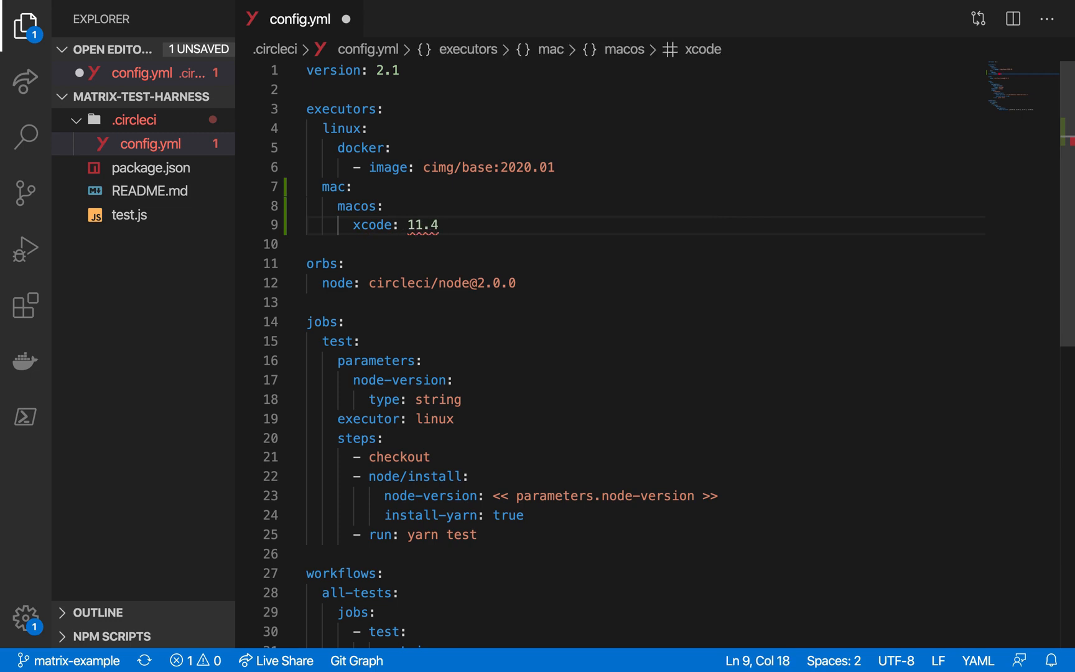
{"action": "scroll", "scroll_direction": "down", "scroll_amount": 3}
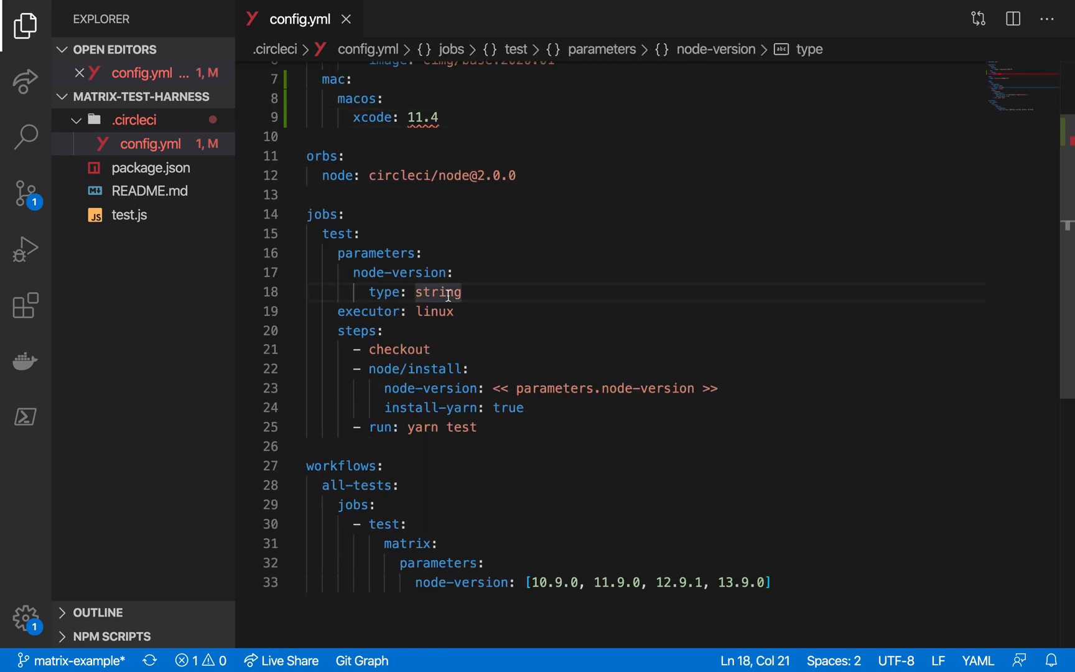
- Add parameter os: type: executor and set executor: << parameters.os >> on the test job
{"action": "key", "text": "Enter"}
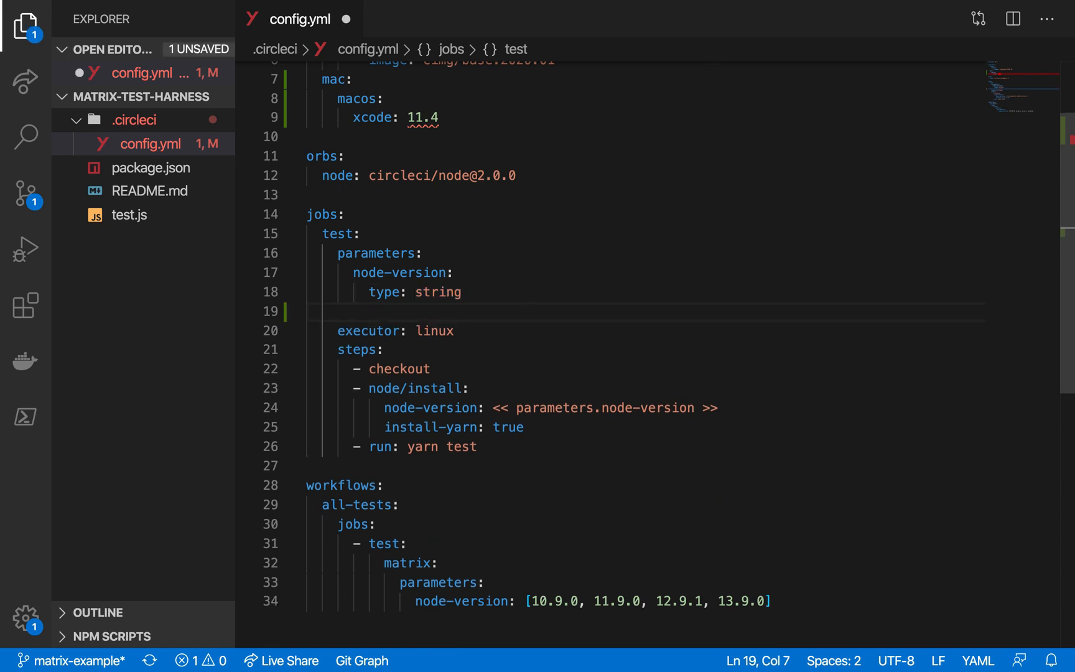
{"action": "type", "text": "os:"}
{"action": "type", "text": "type"}
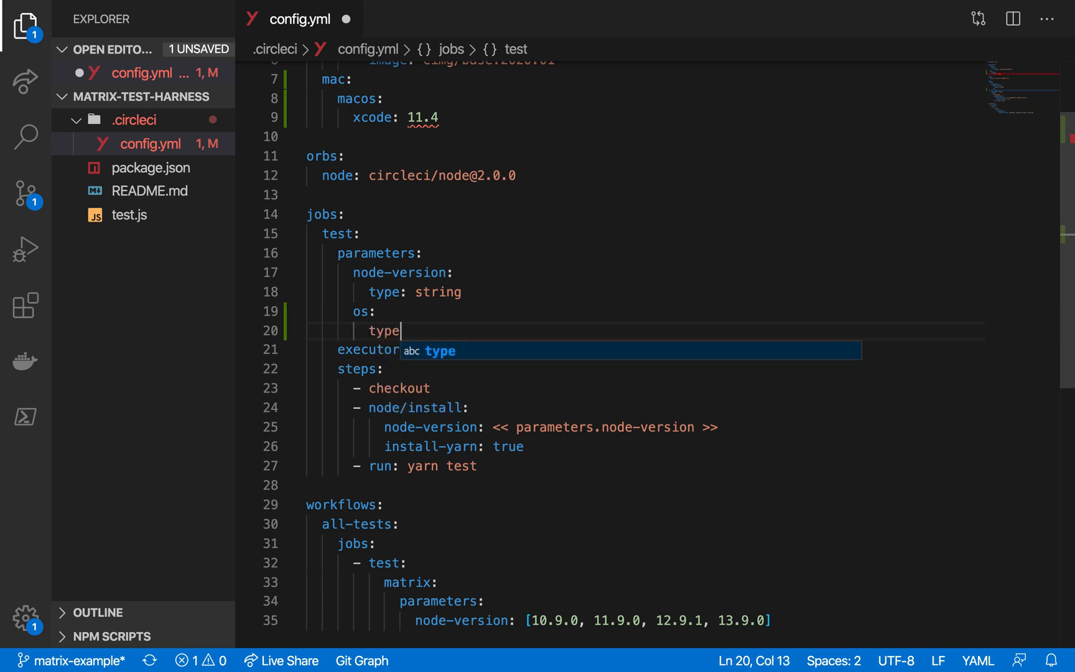
{"action": "type", "text": ": executor"}
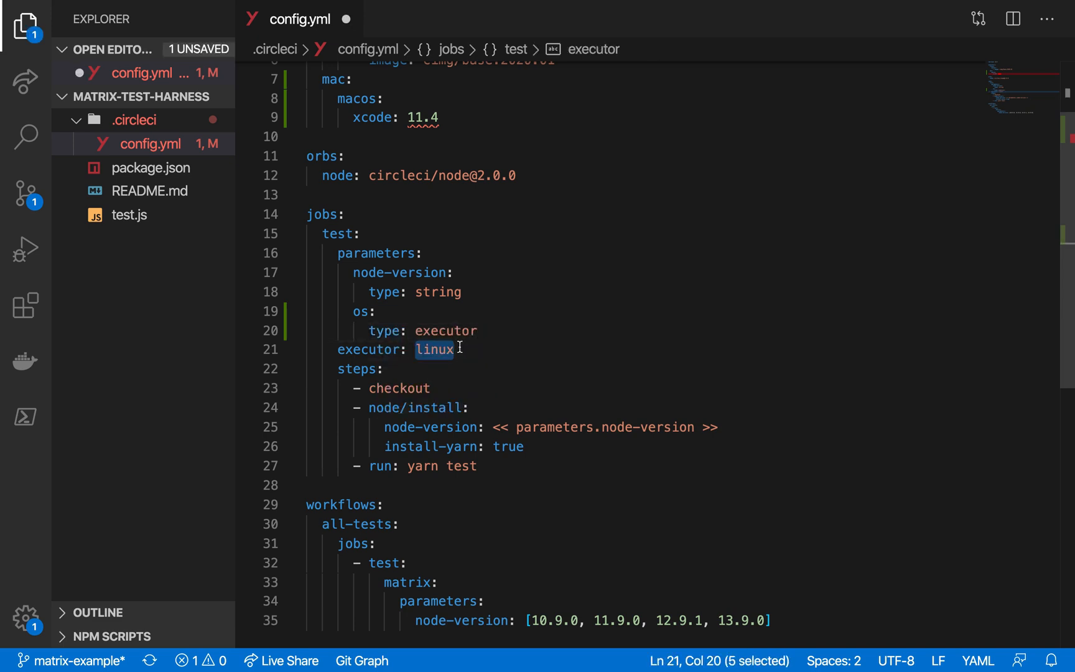
{"action": "type", "text": "<< parameters."}
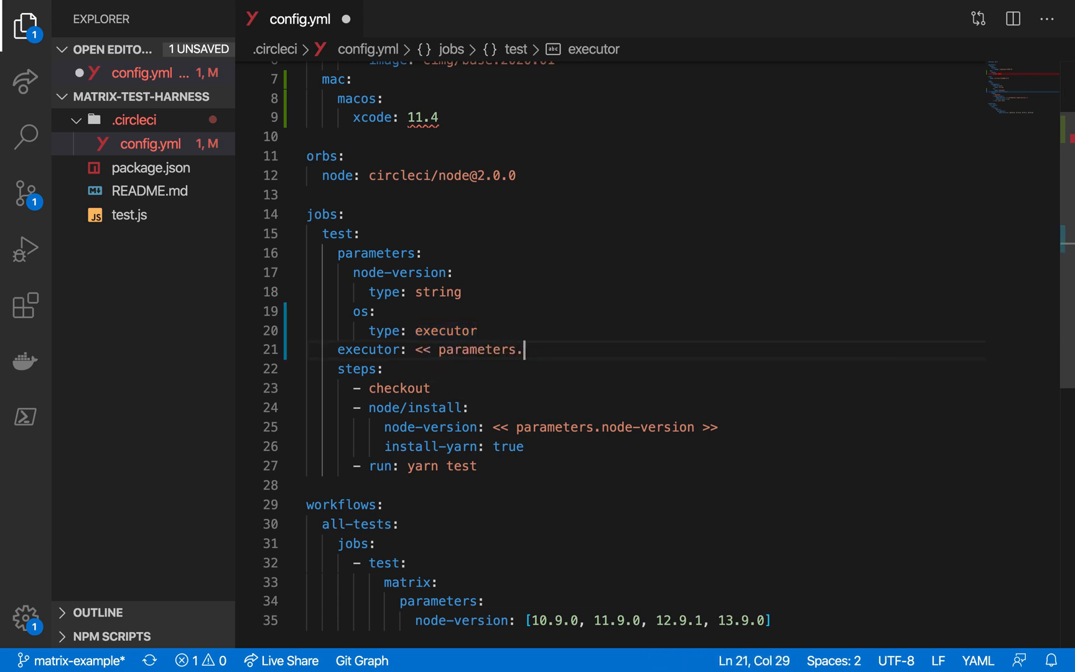
{"action": "type", "text": "os >>"}
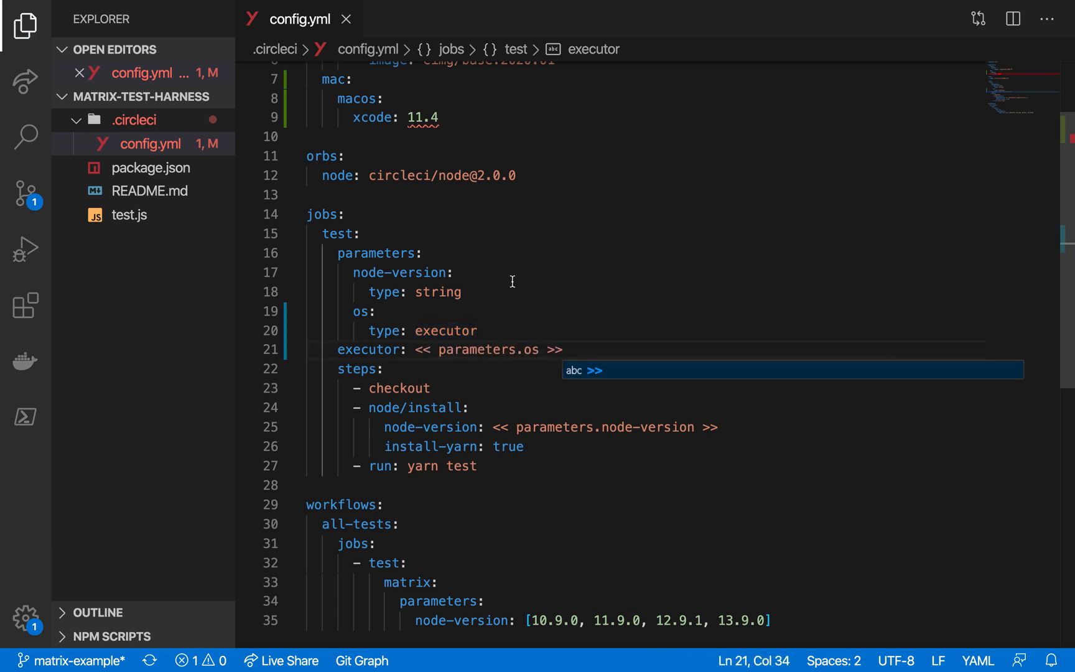
- Add os: [linux, mac] to the matrix parameters alongside node-version
{"action": "scroll", "scroll_direction": "down", "scroll_amount": 3}
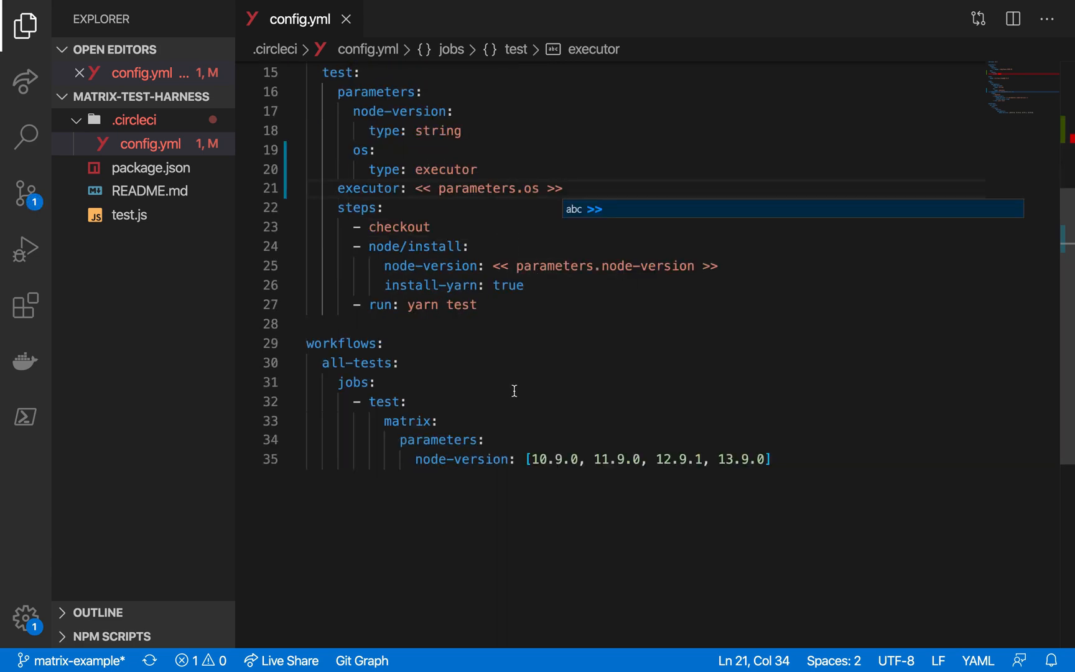
{"action": "scroll", "scroll_direction": "up", "scroll_amount": 3}
{"action": "type", "text": "os:"}
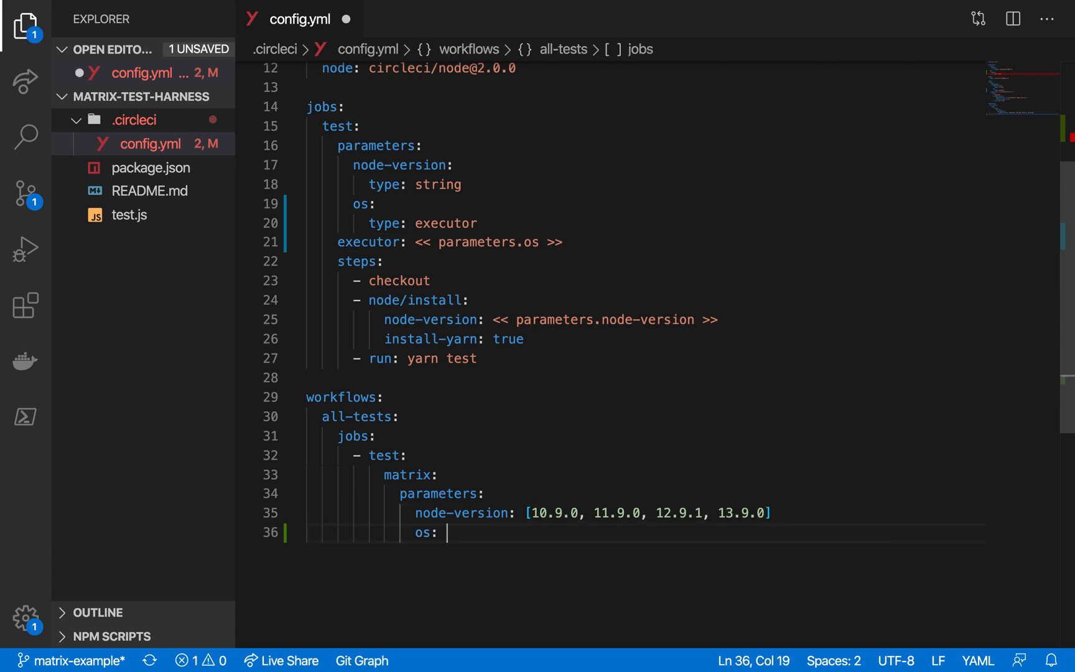
{"action": "type", "text": "[linux, mac"}
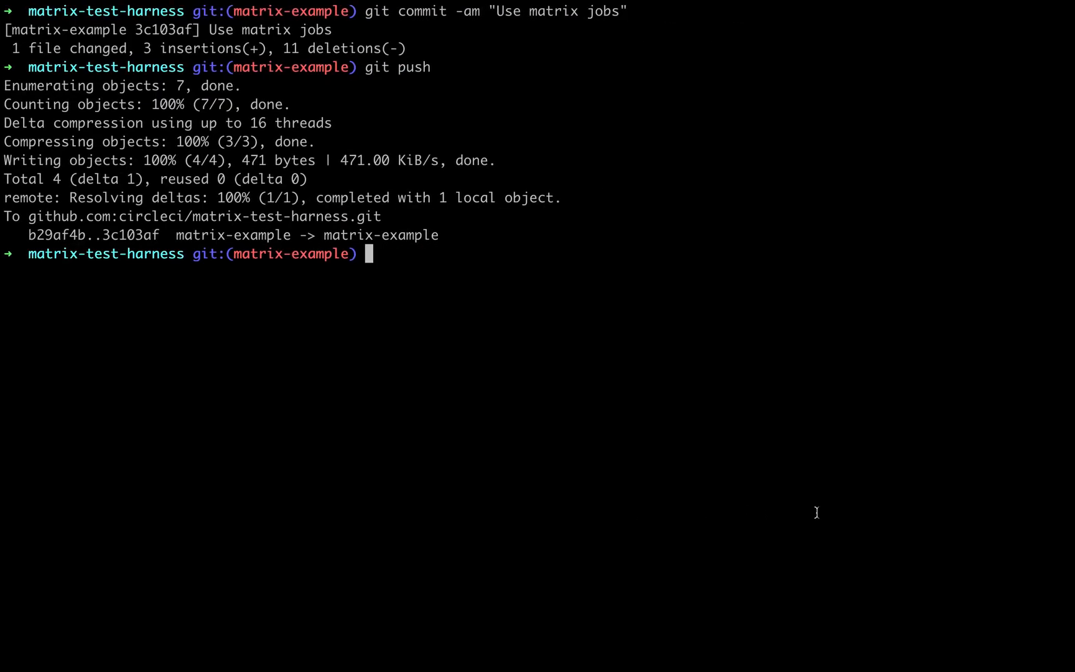
- Commit "Test on both Linux and Mac", push, and expand pipeline #19 showing eight jobs
{"action": "type", "text": "git commit -am \"Test on bo"}
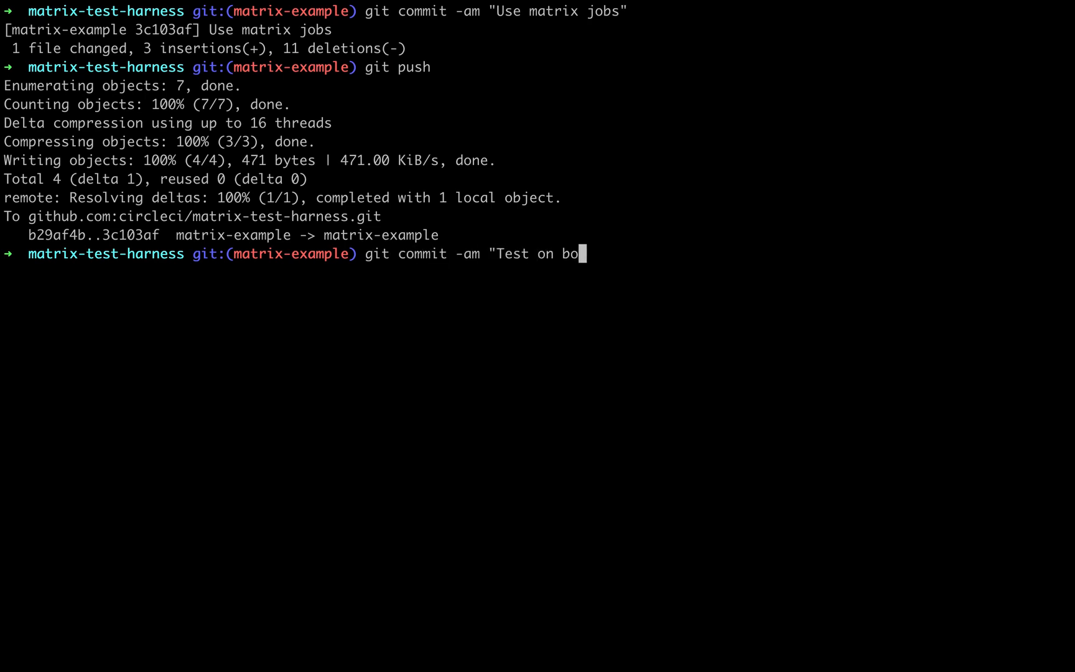
{"action": "key", "text": "Return"}
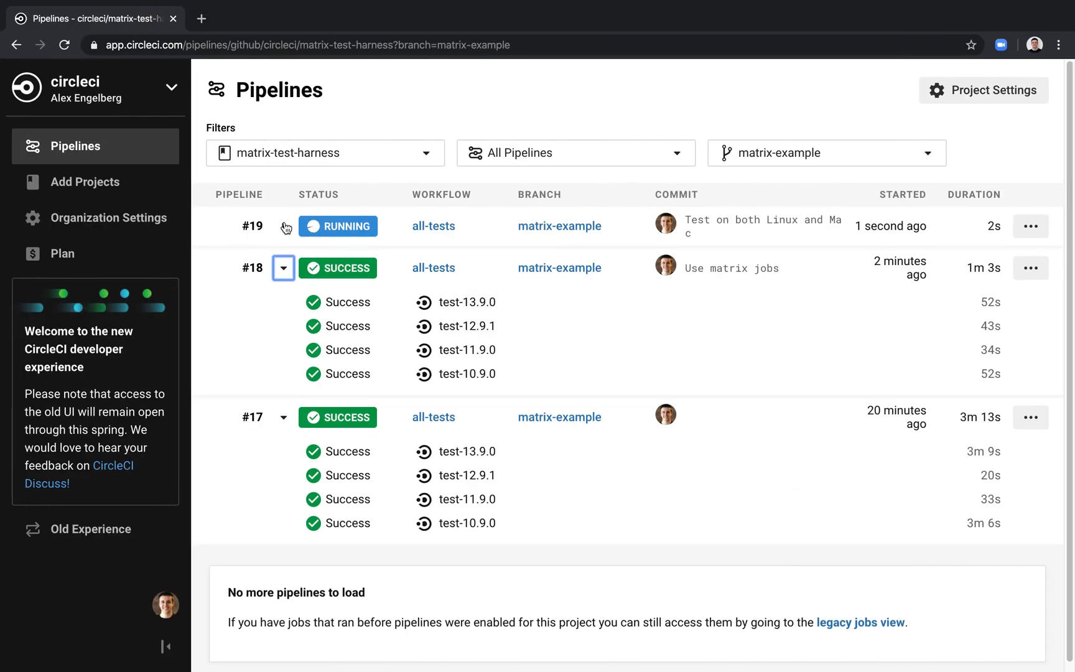
{"action": "left_click", "coordinate": [282, 225]}
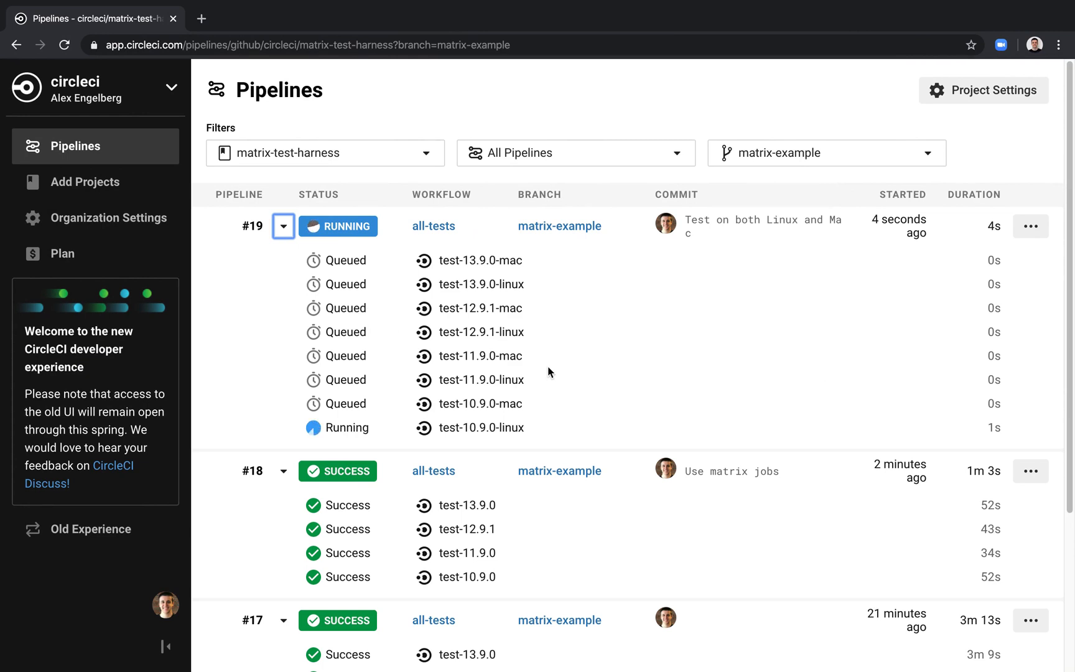